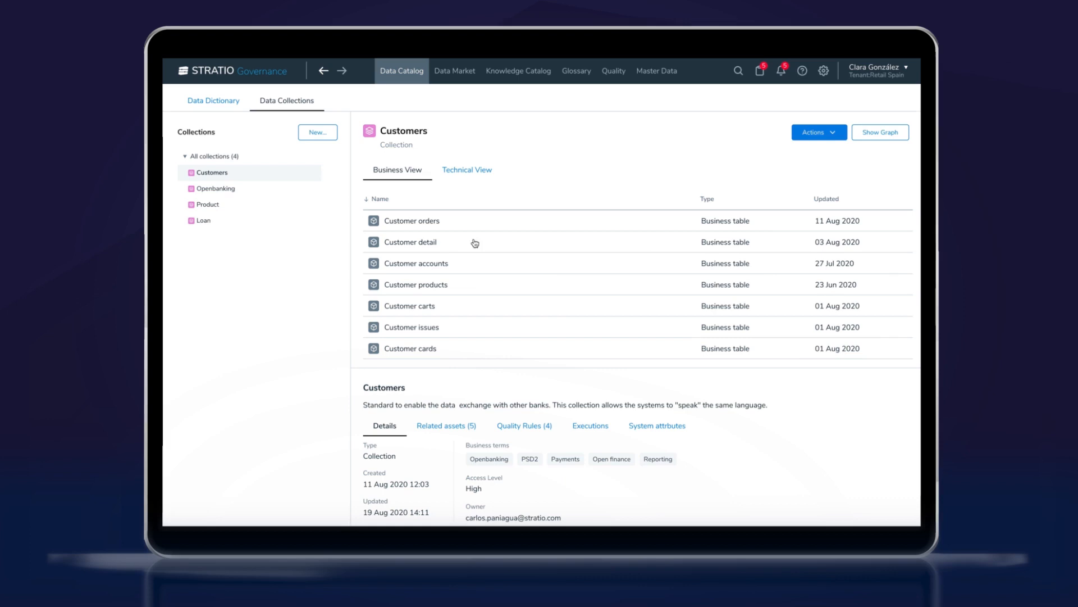
Open Edit mapping from the Customer detail table's actions menu in the Customers collection.
left_click(899, 241)
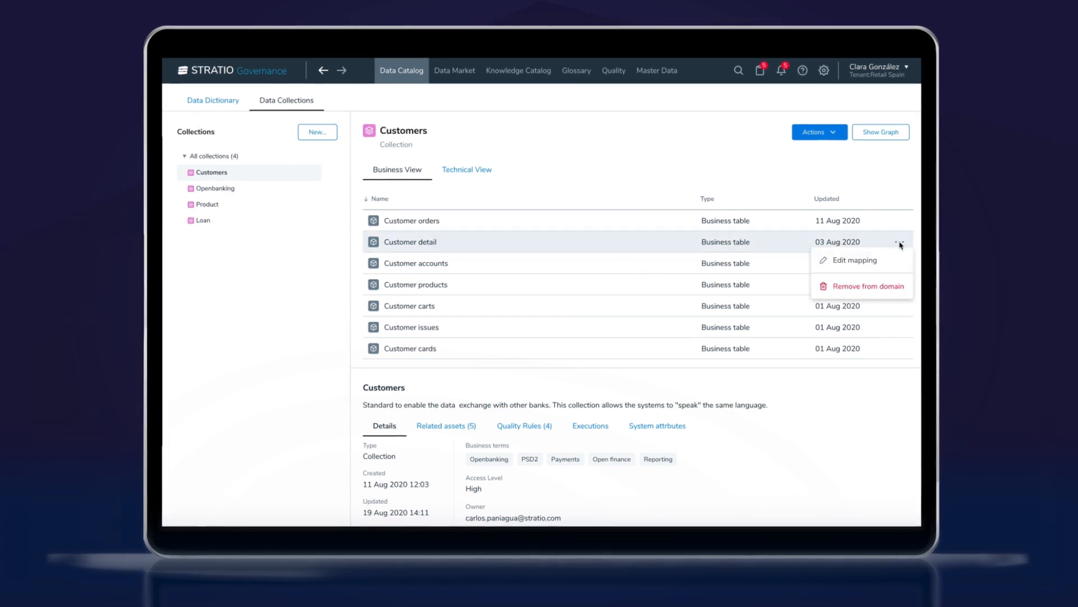
mouse_move(861, 263)
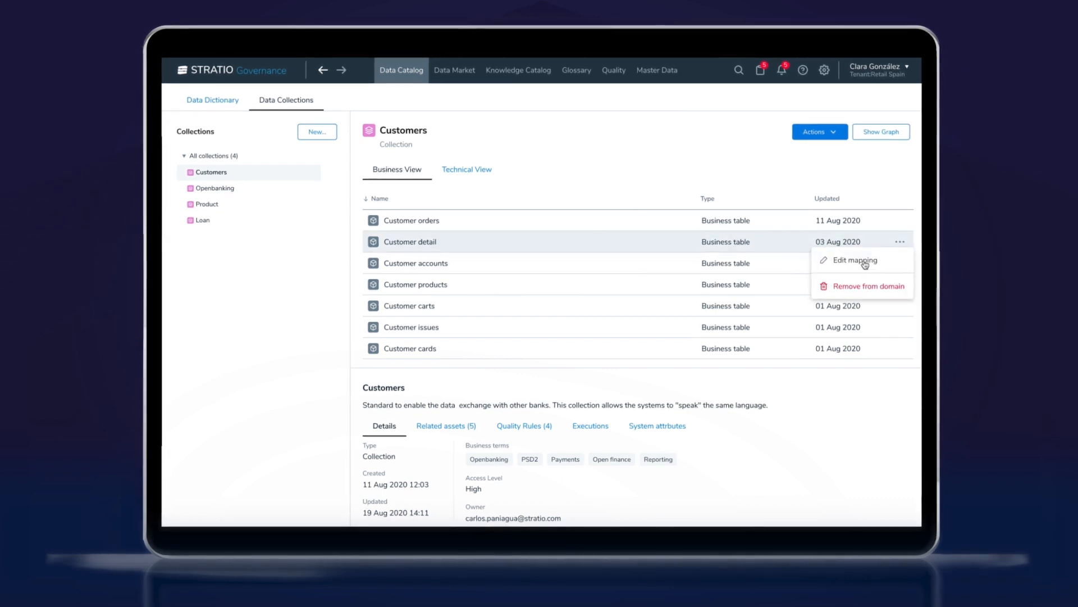
left_click(855, 261)
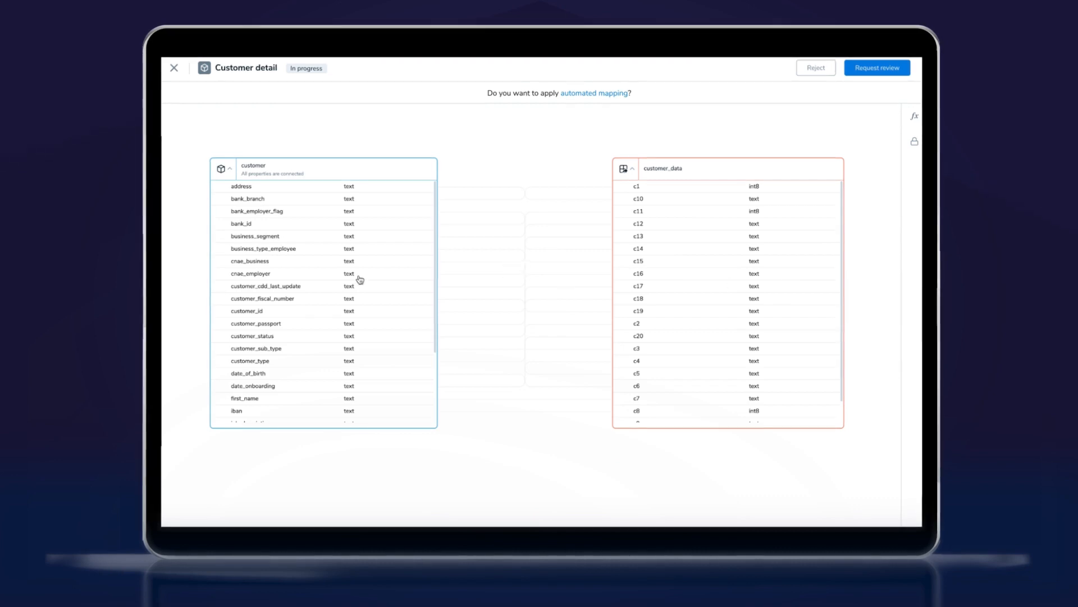
mouse_move(312, 371)
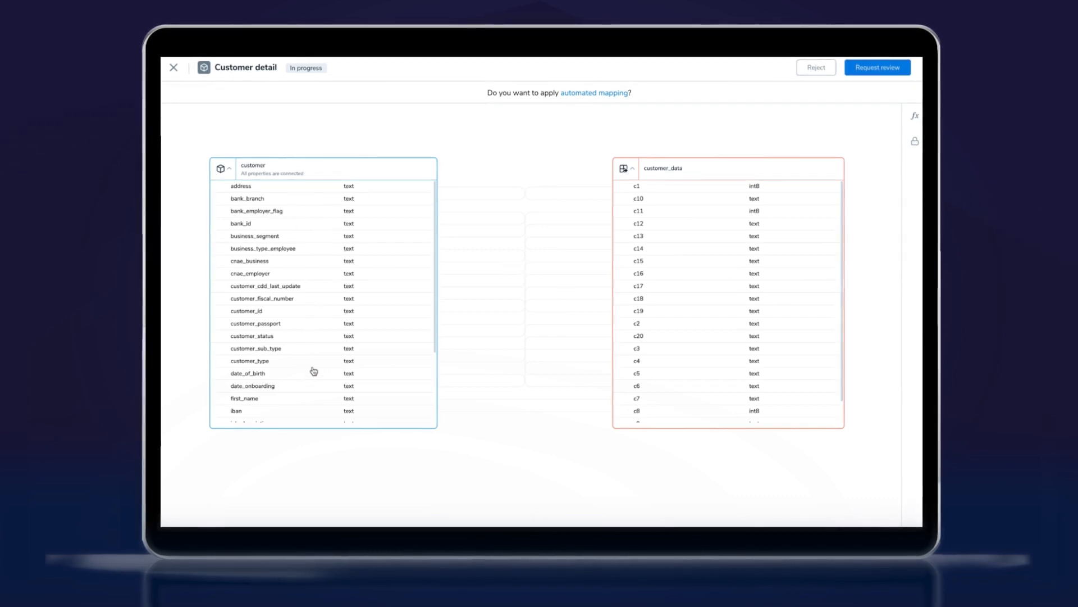
mouse_move(662, 385)
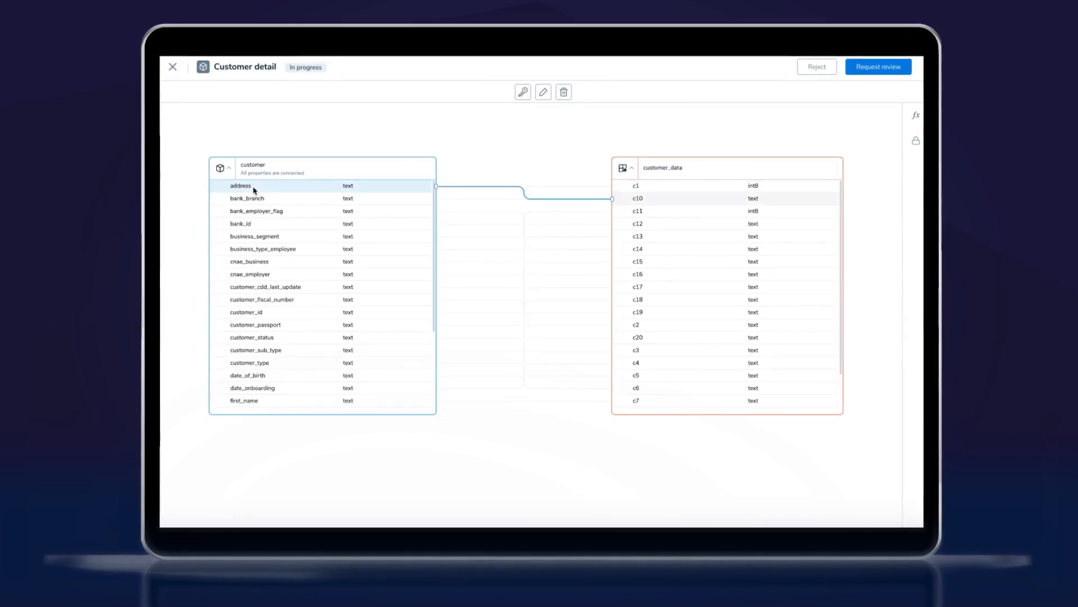
mouse_move(916, 115)
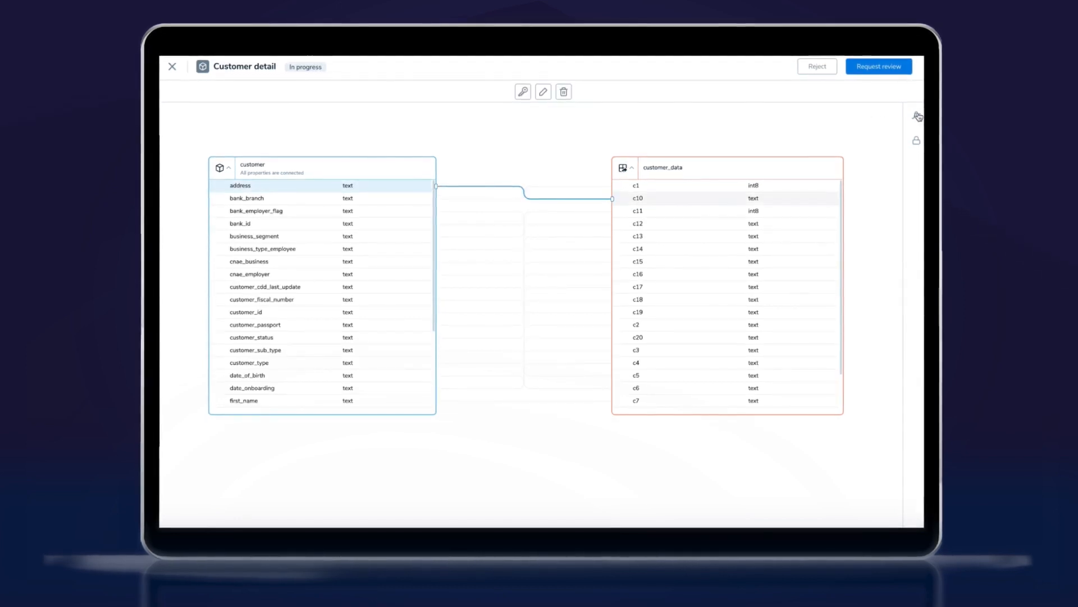
Link the customer address property to customer_data column c10.
left_click(239, 185)
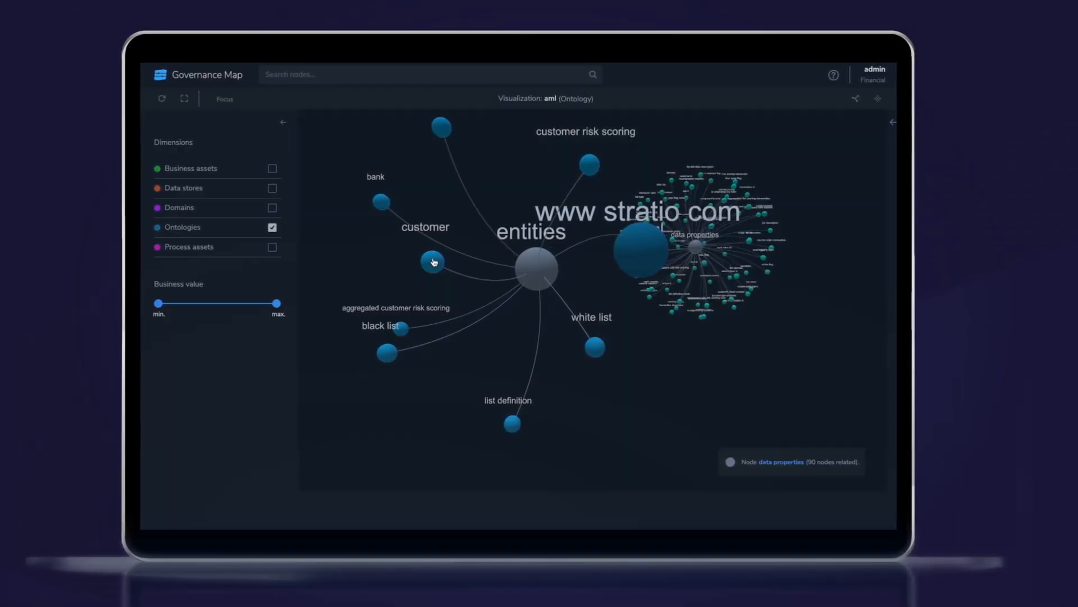
Select the customer node in the aml ontology graph to show its 39 related nodes.
left_click(432, 261)
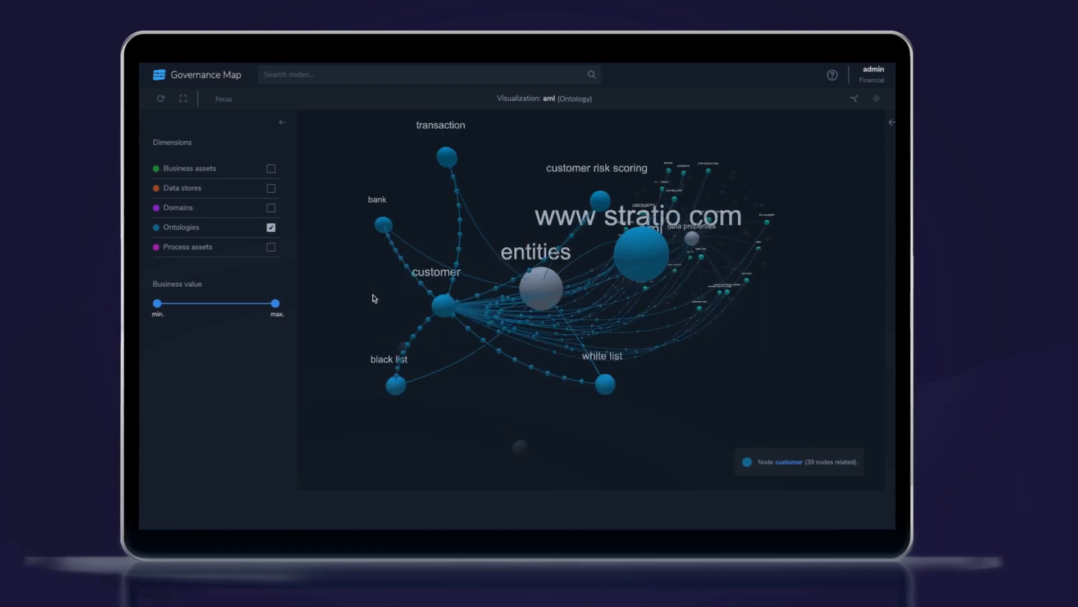